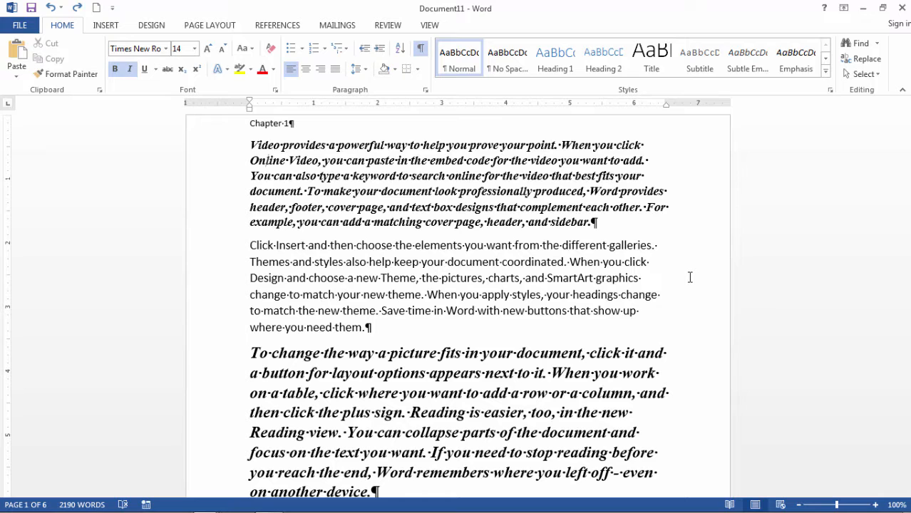
Place the cursor in the first paragraph, scroll down, and select all document text.
left_click(322, 328)
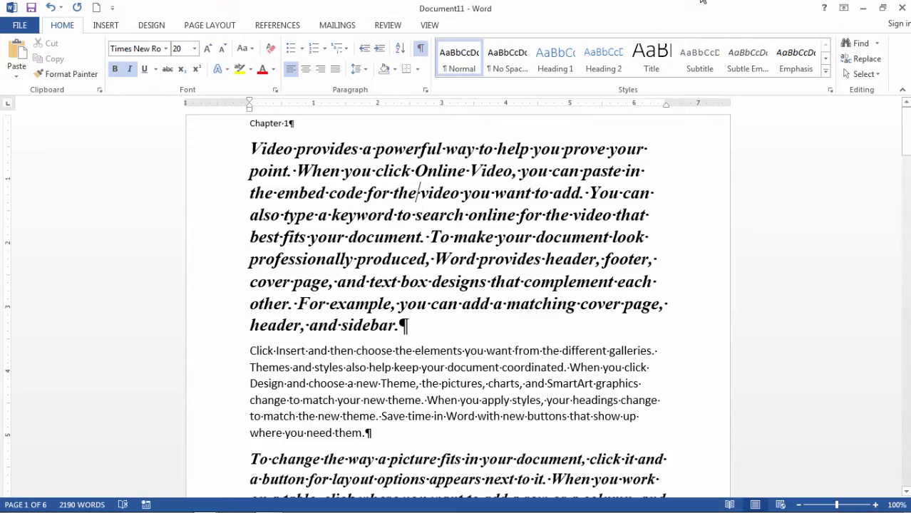
scroll("down", 3)
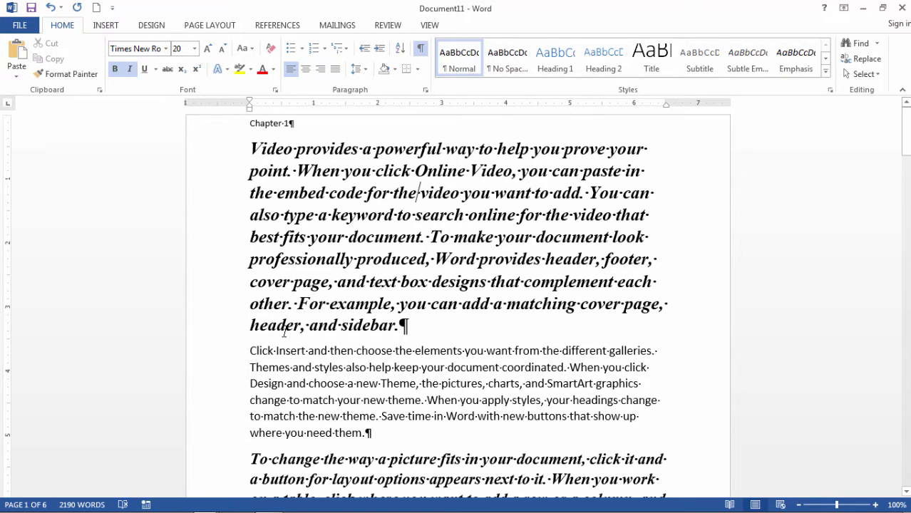
key("ctrl+a")
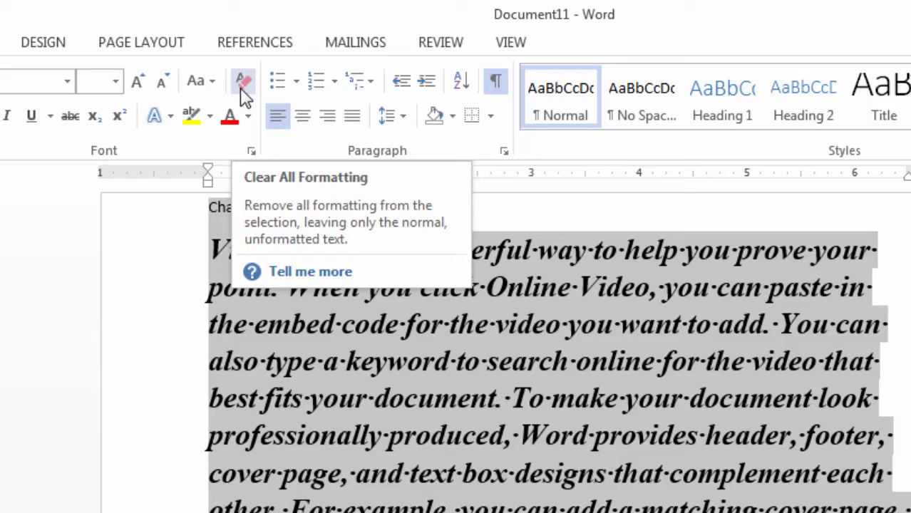
Apply Clear All Formatting to the selection, then deselect by clicking in the document.
left_click(241, 81)
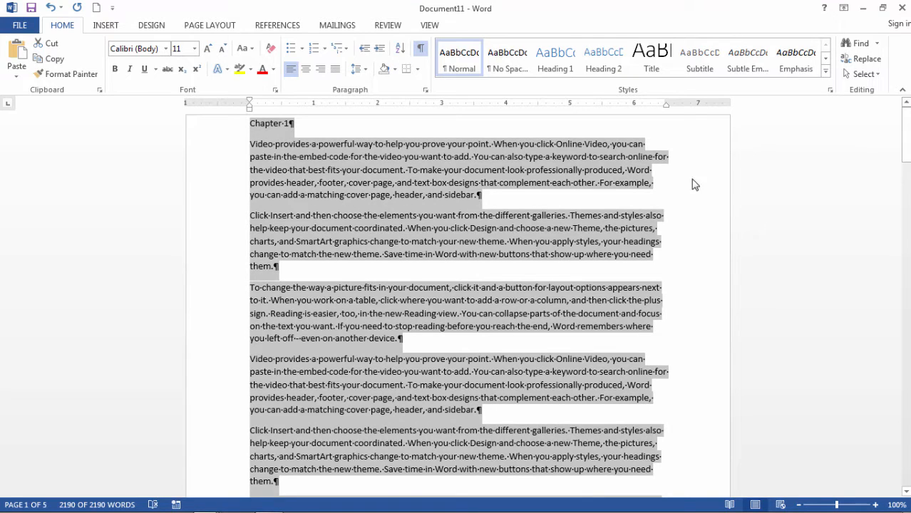
left_click(650, 182)
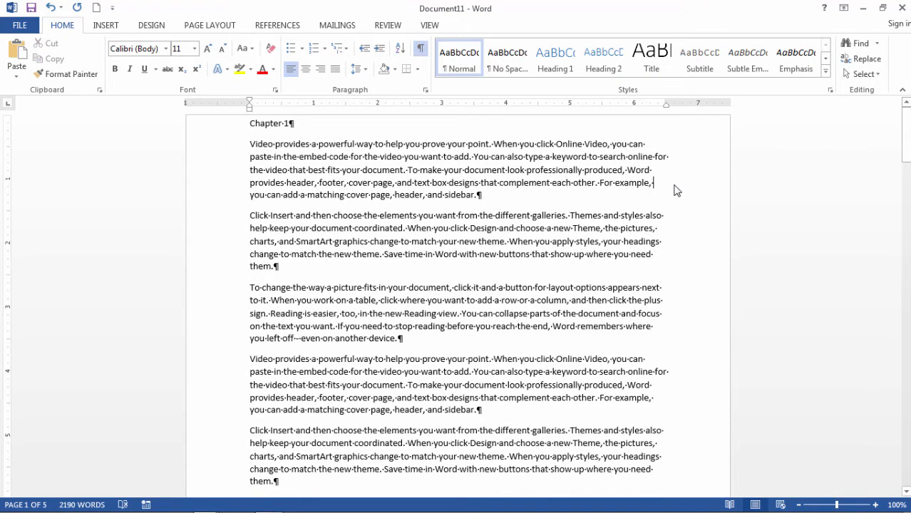